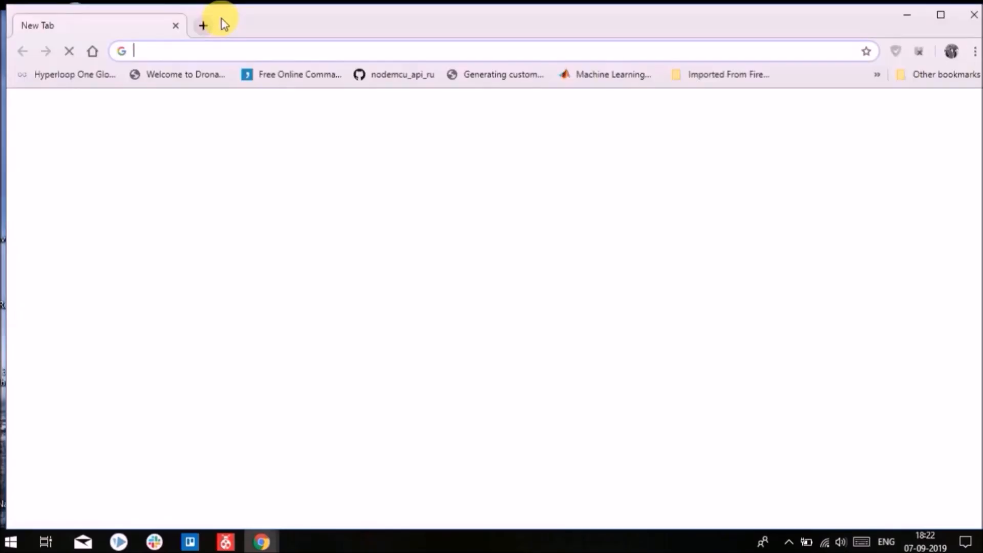
Navigate to eyic.e-yantra.org and reach the team registration form via Register
text(eyic.e-yantra.org)
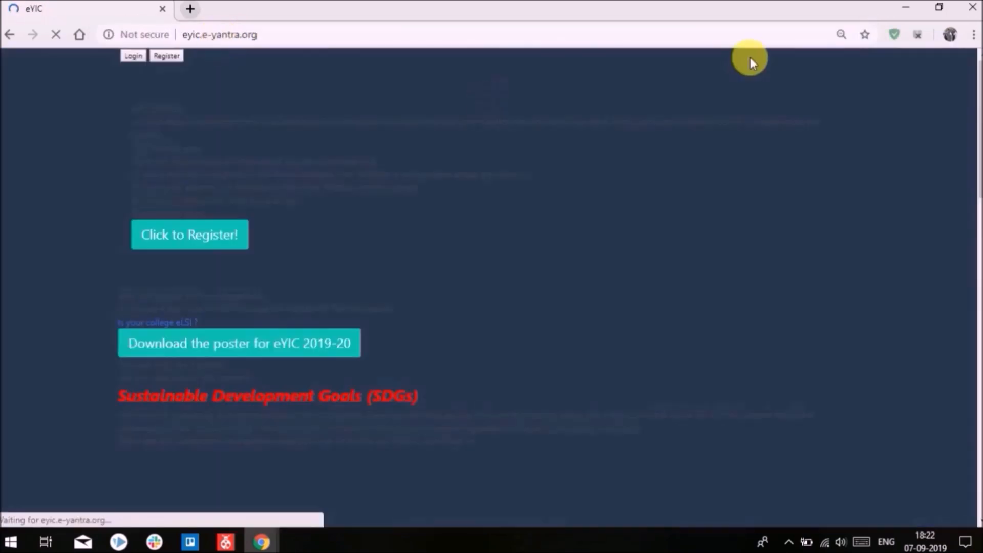
click(189, 235)
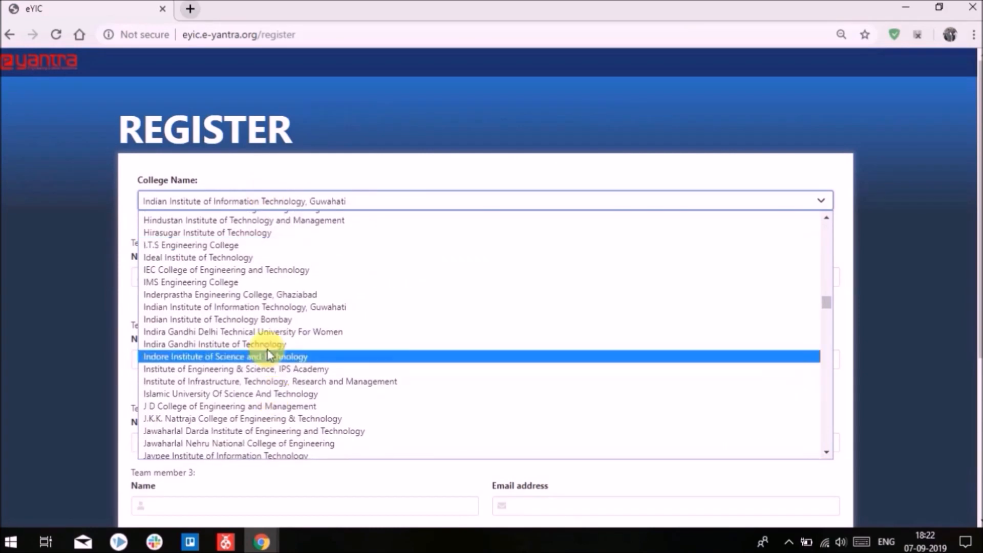
Choose Indian Institute of Technology Bombay and enter the leader's and member 1's e-yantra emails
click(217, 319)
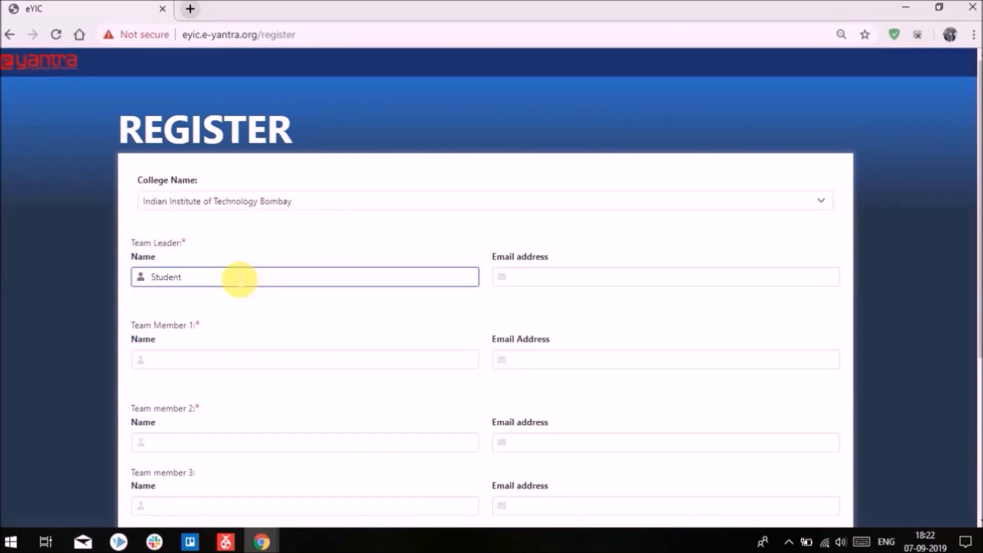
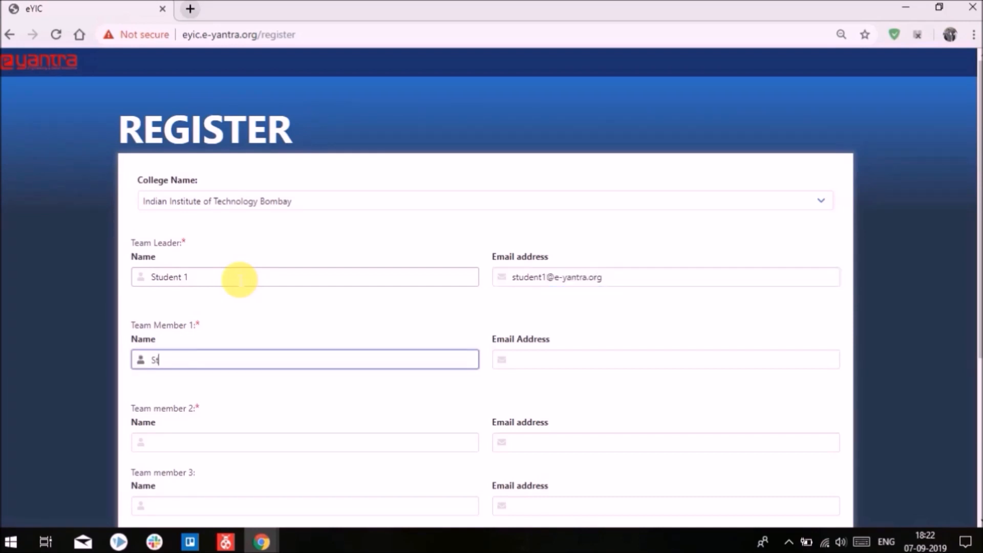
click(666, 359)
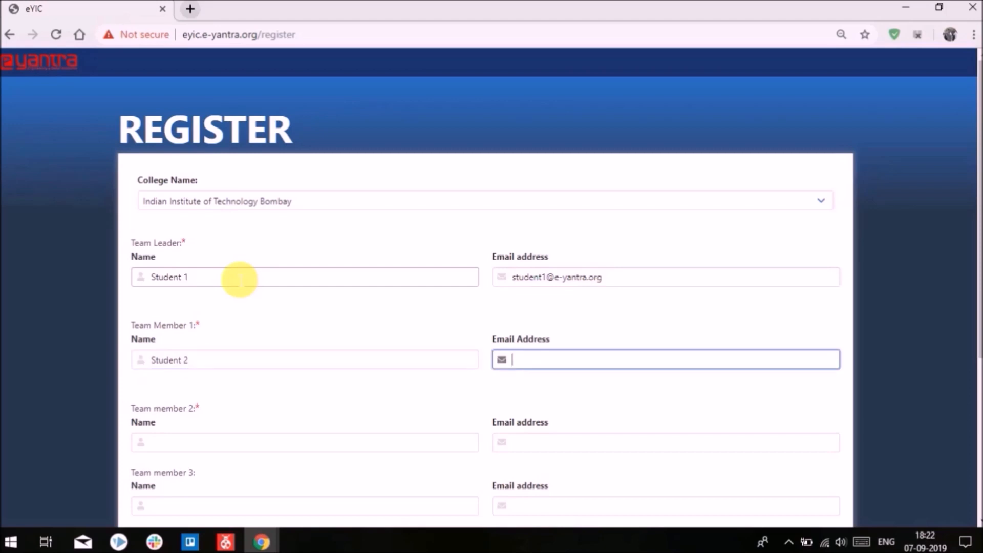
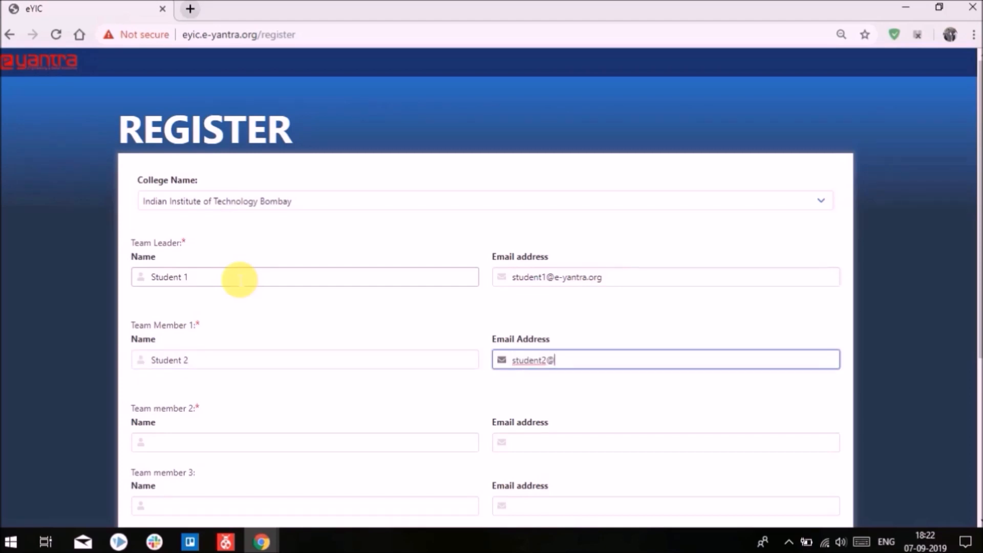
click(304, 442)
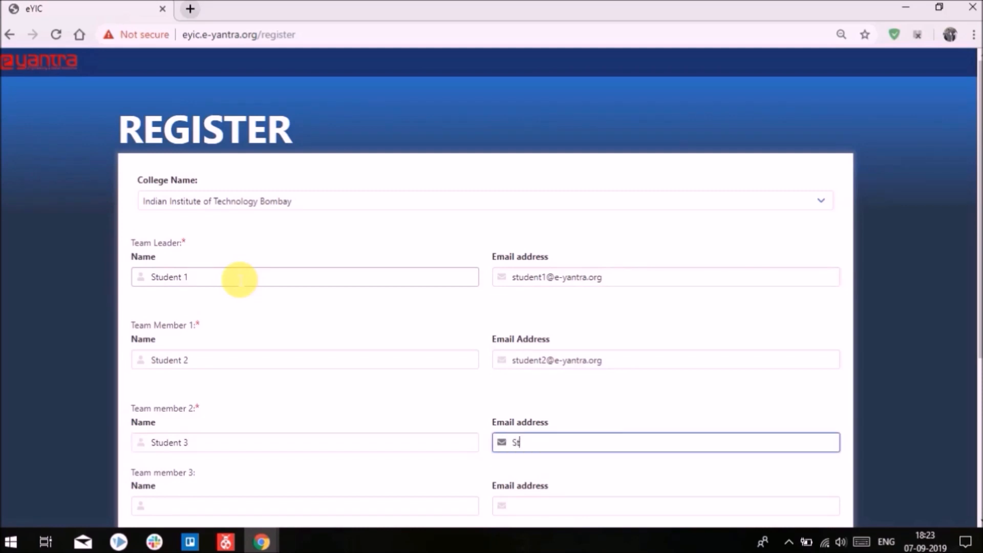
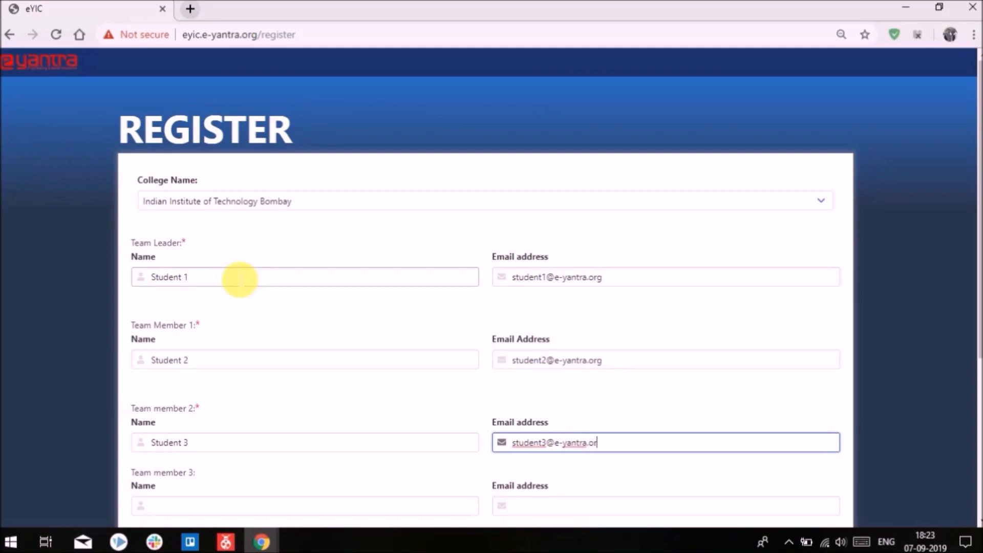
text(Student 4)
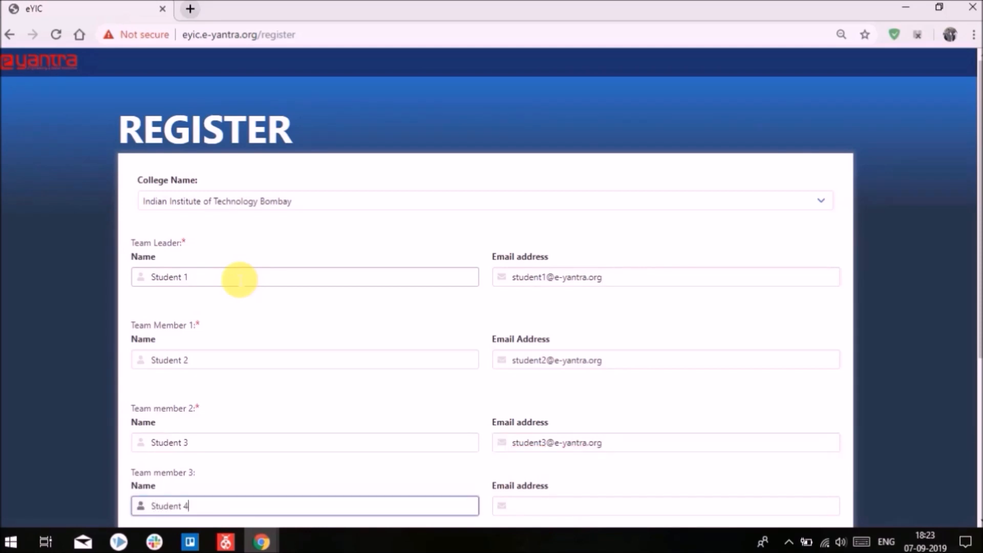
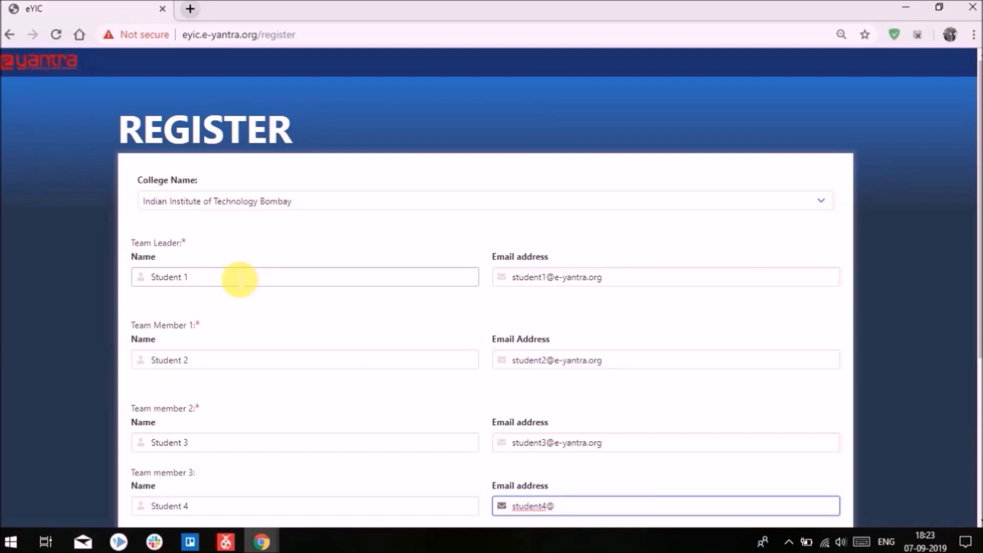
Pick Other in the Mentor name list to nominate Mentor1 with name and email
scroll(down, 3)
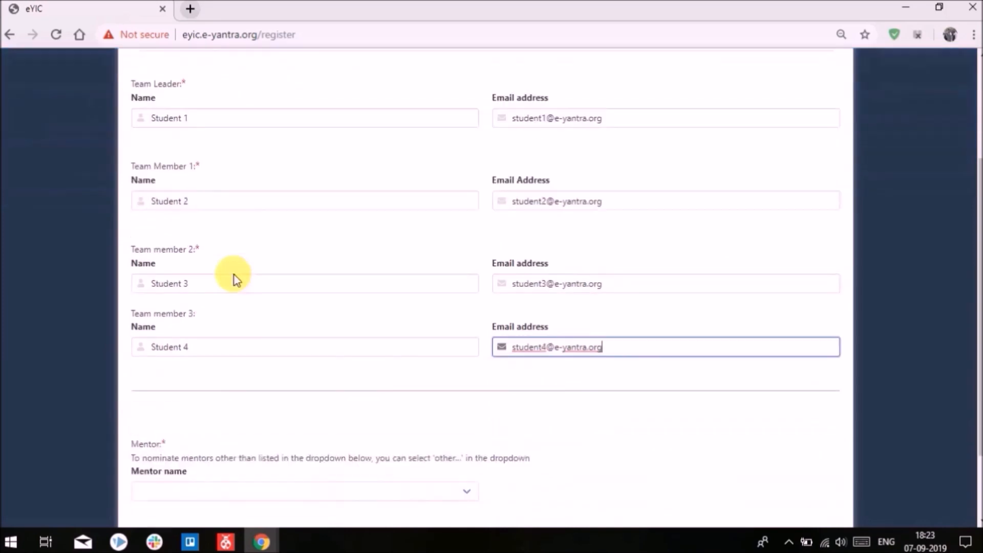
scroll(down, 3)
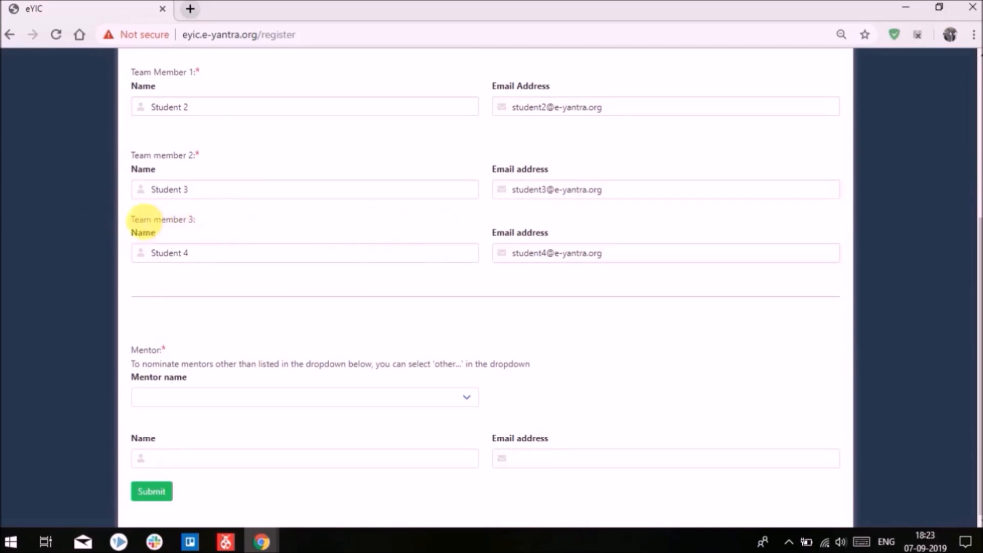
mouse_move(244, 387)
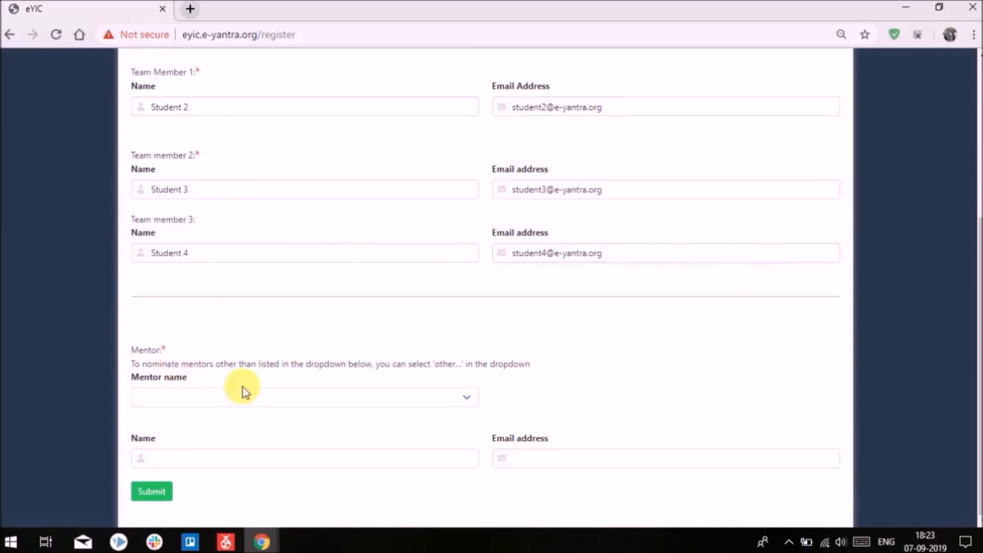
click(304, 397)
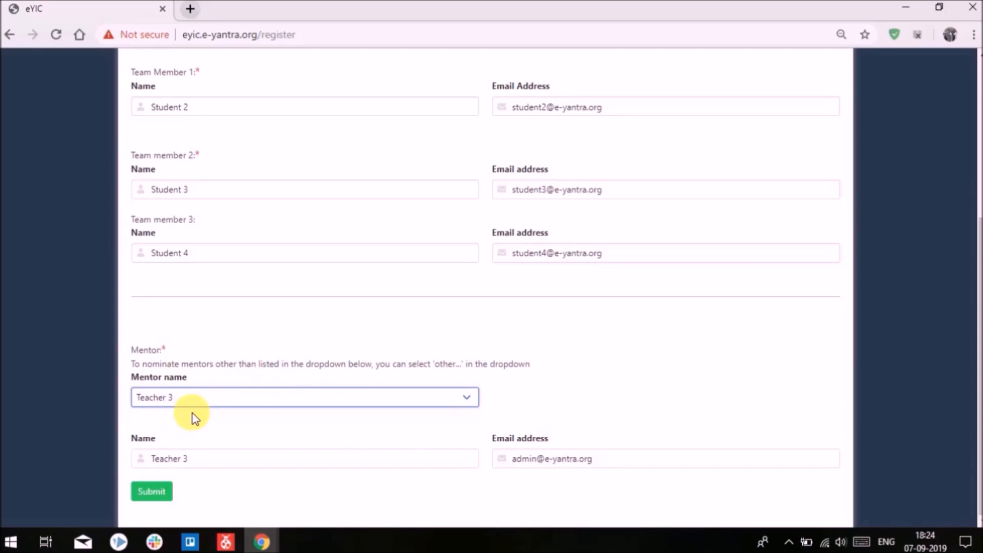
mouse_move(275, 401)
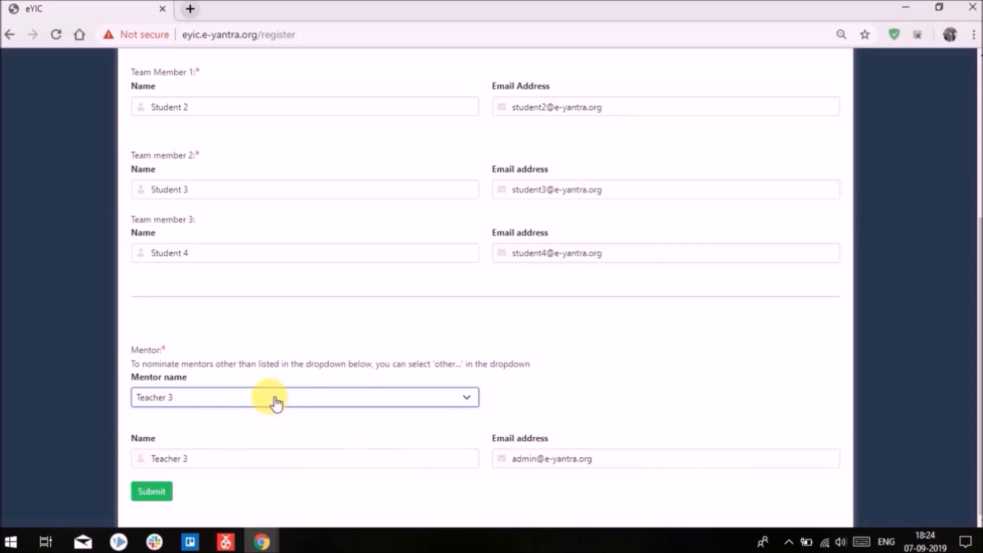
click(304, 397)
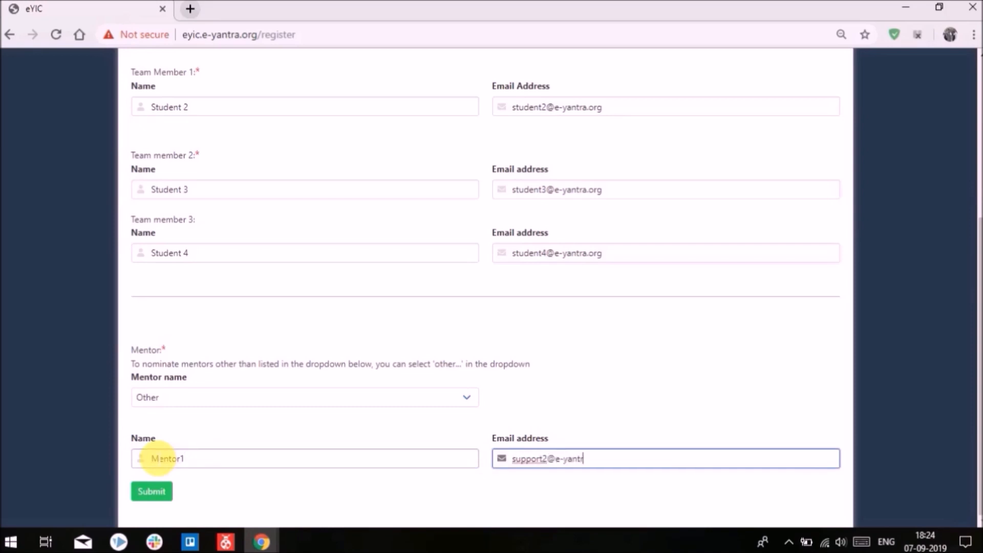
Submit the team registration and switch to the Gmail inbox window
click(152, 491)
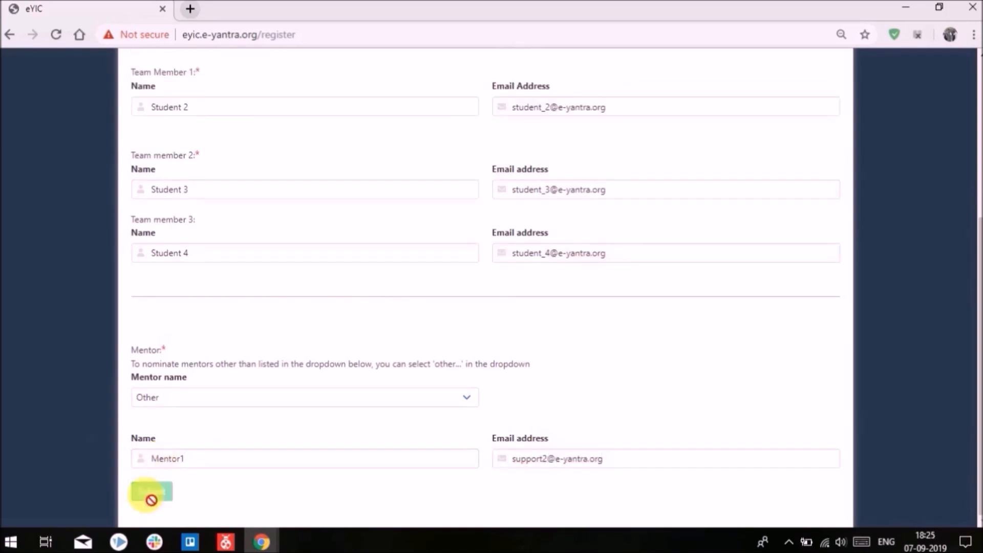
click(150, 496)
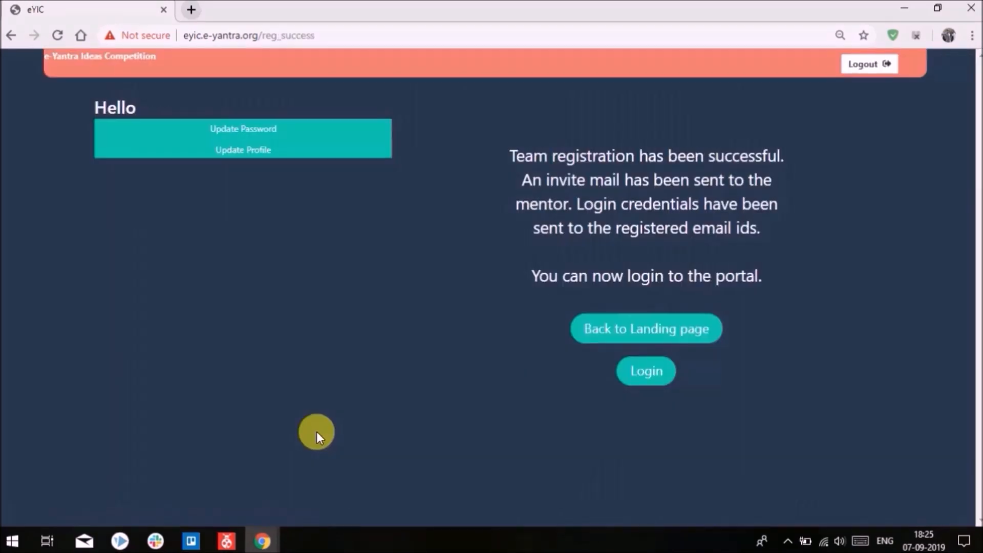
mouse_move(261, 539)
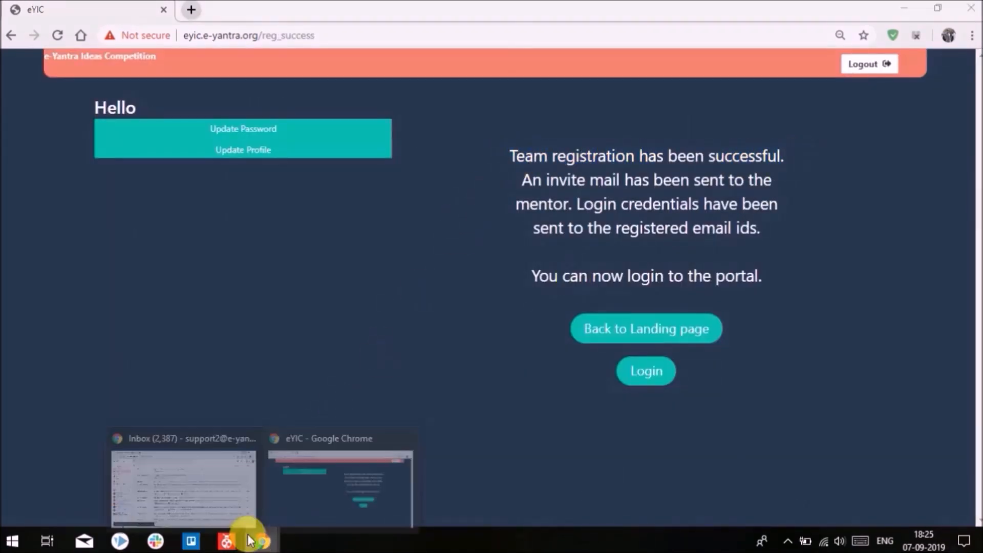
click(182, 482)
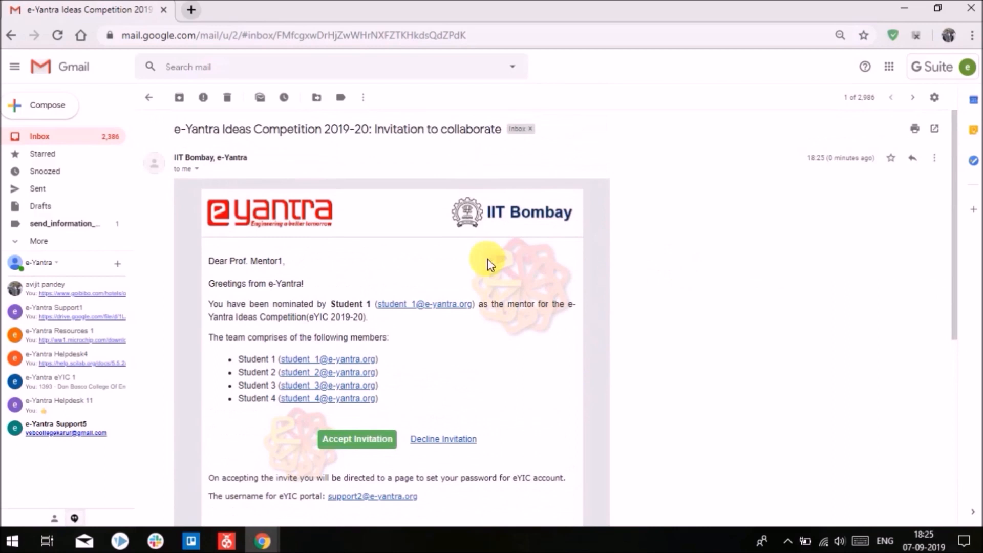
mouse_move(382, 425)
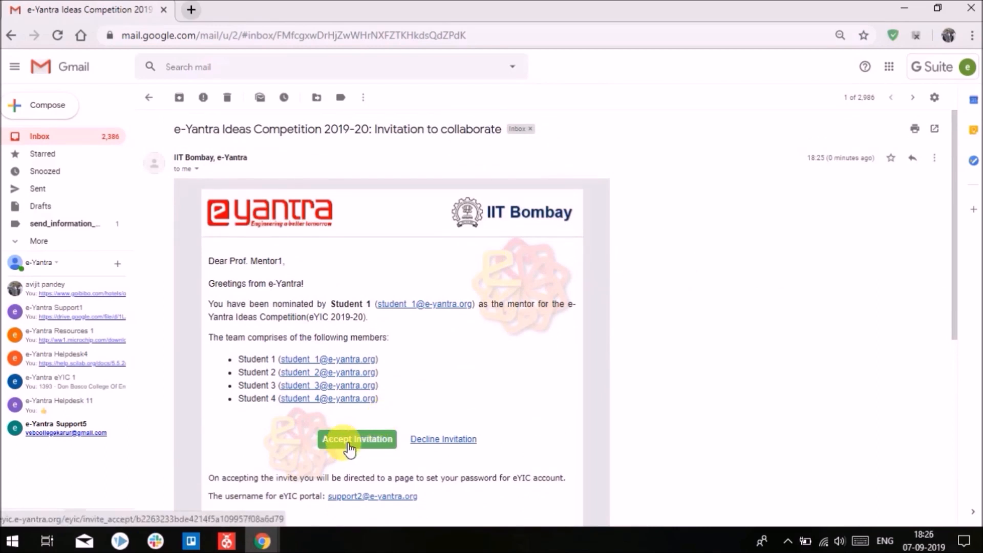
Accept the mentoring invitation in the e-Yantra email, landing on the password page
click(356, 439)
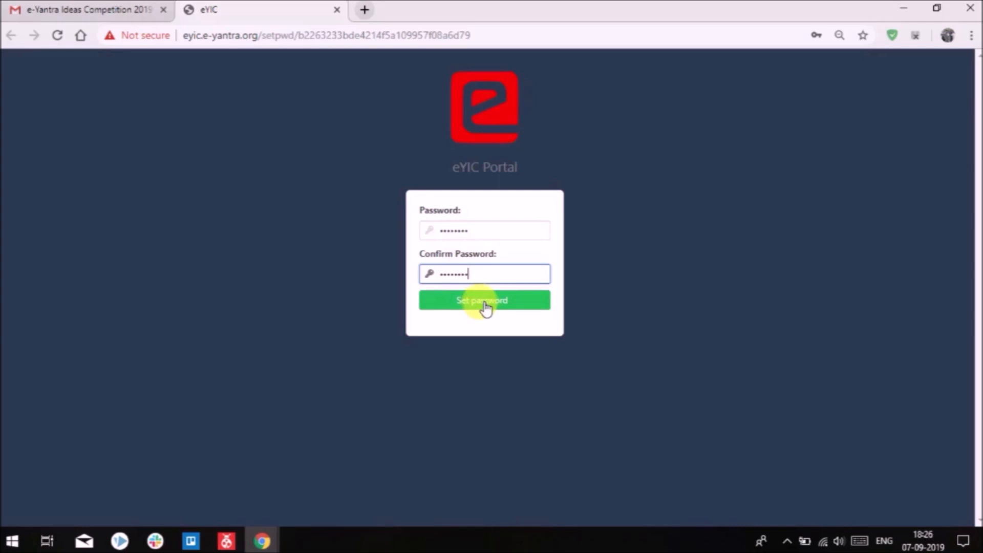
Save the new account password and choose IDcard.jpg on the Declaration page
click(485, 300)
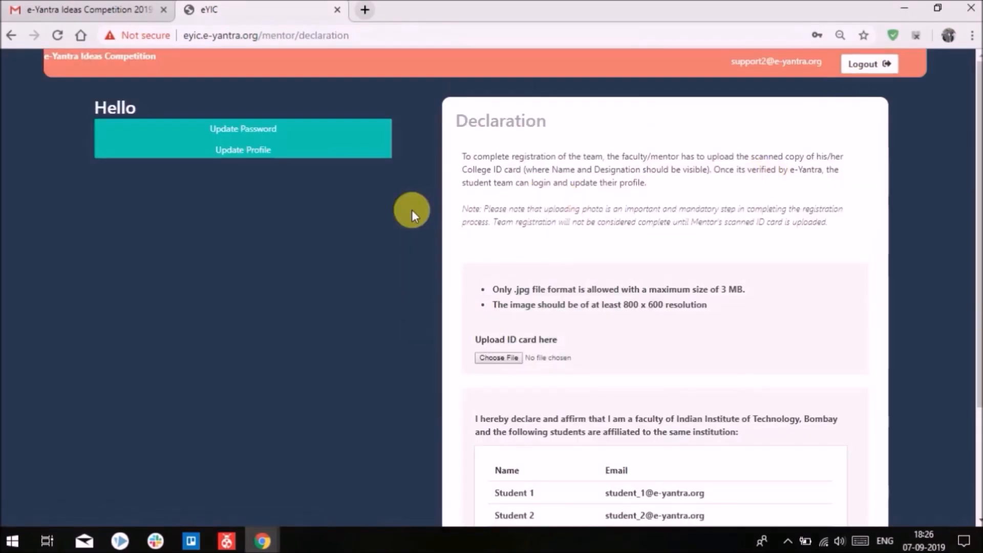
scroll(down, 3)
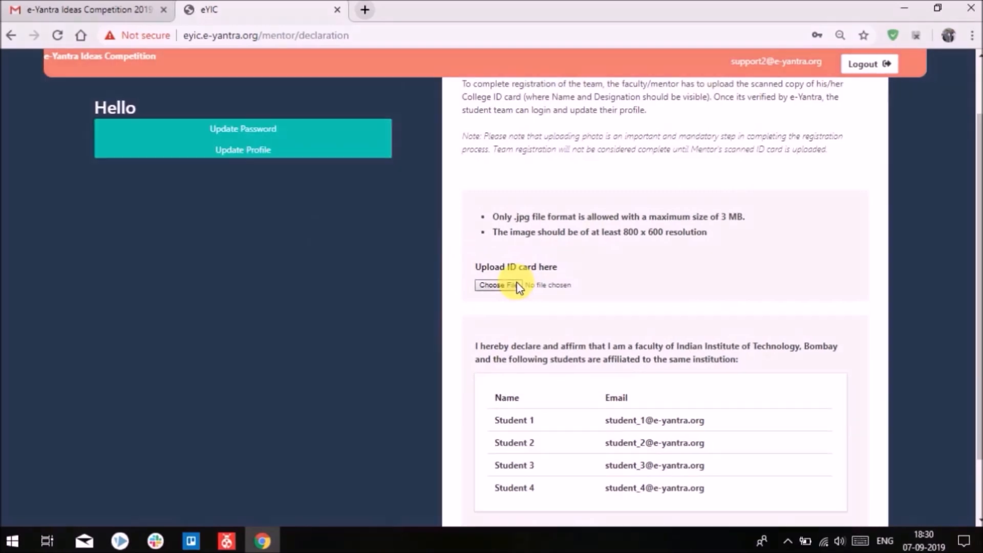
click(497, 284)
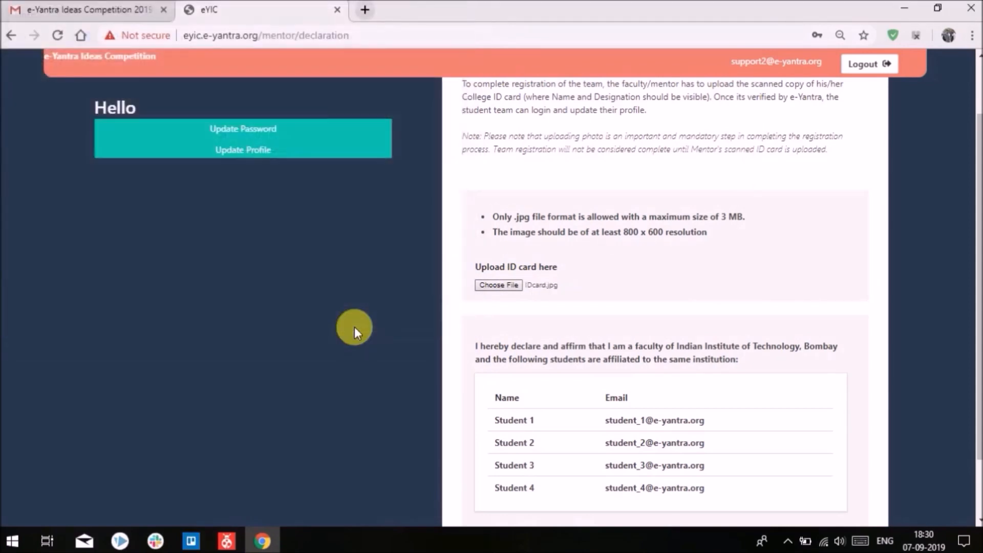
Agree to the competition rules and submit the mentor declaration
scroll(down, 3)
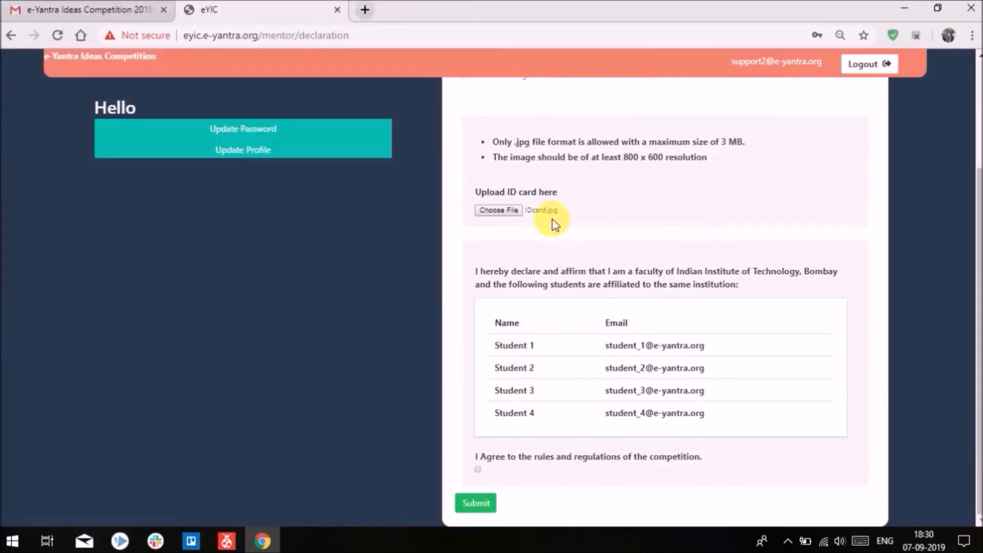
click(479, 469)
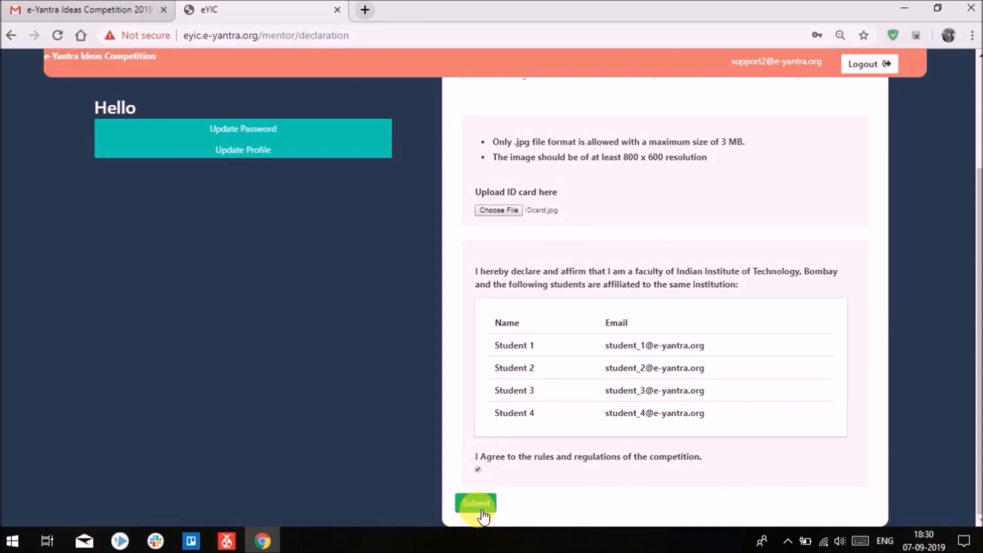
click(475, 502)
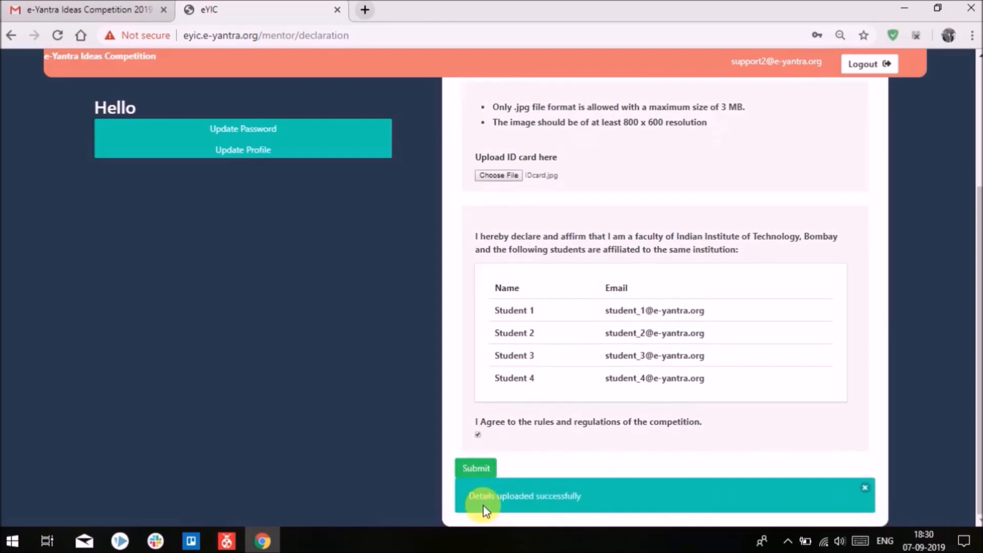
mouse_move(244, 149)
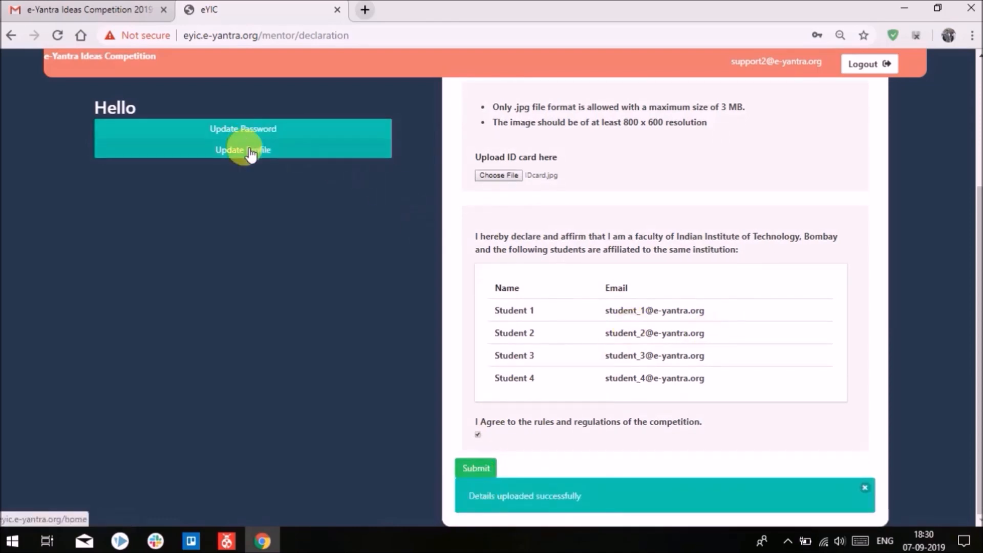
Go to the mentor's profile page via Update Profile
click(244, 150)
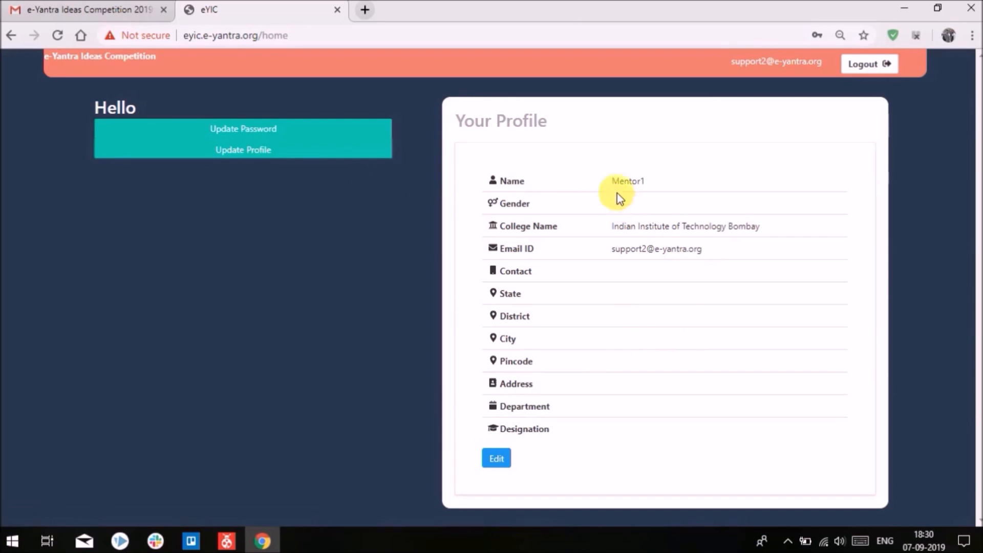
mouse_move(517, 414)
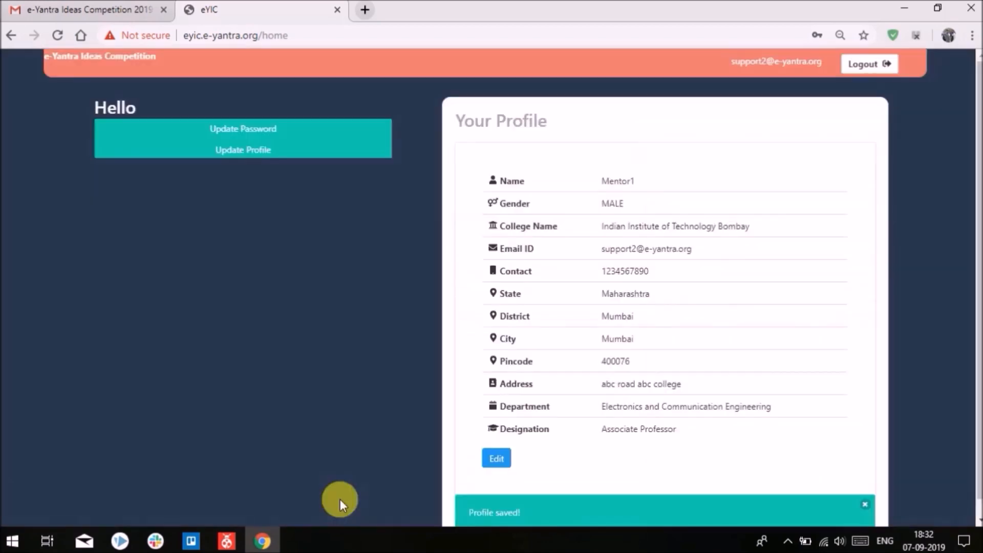
mouse_move(652, 485)
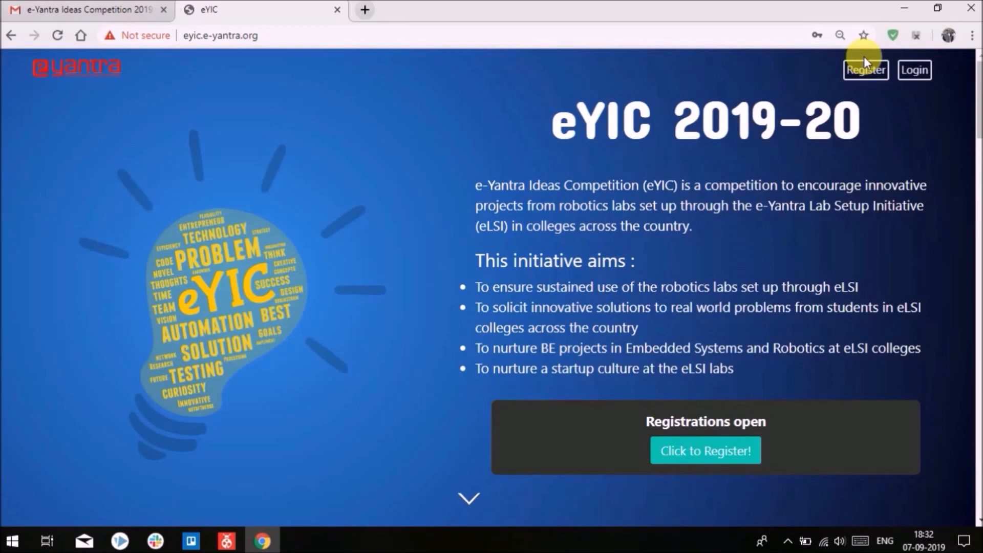
Sign in as the first student, save a new password through Update Password, then log out
click(914, 70)
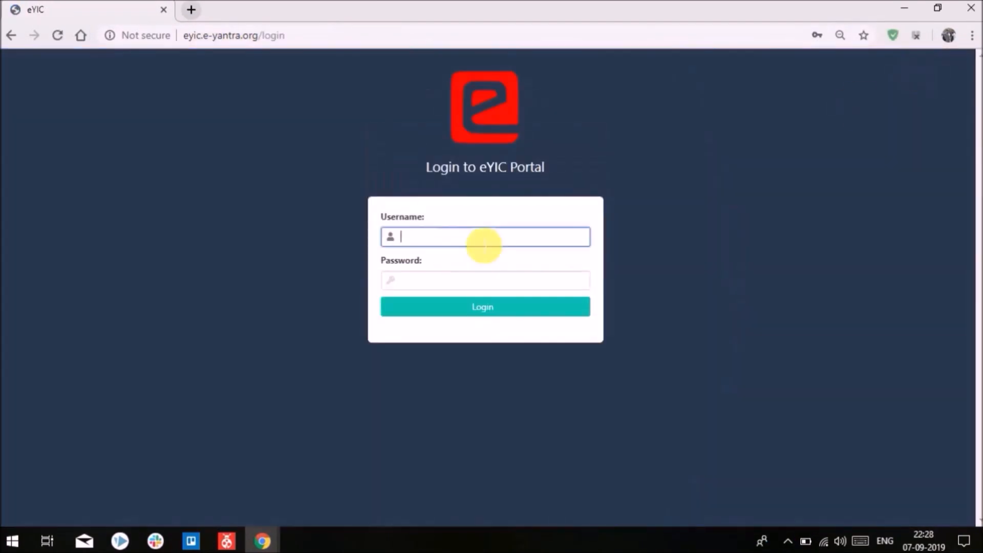
mouse_move(565, 237)
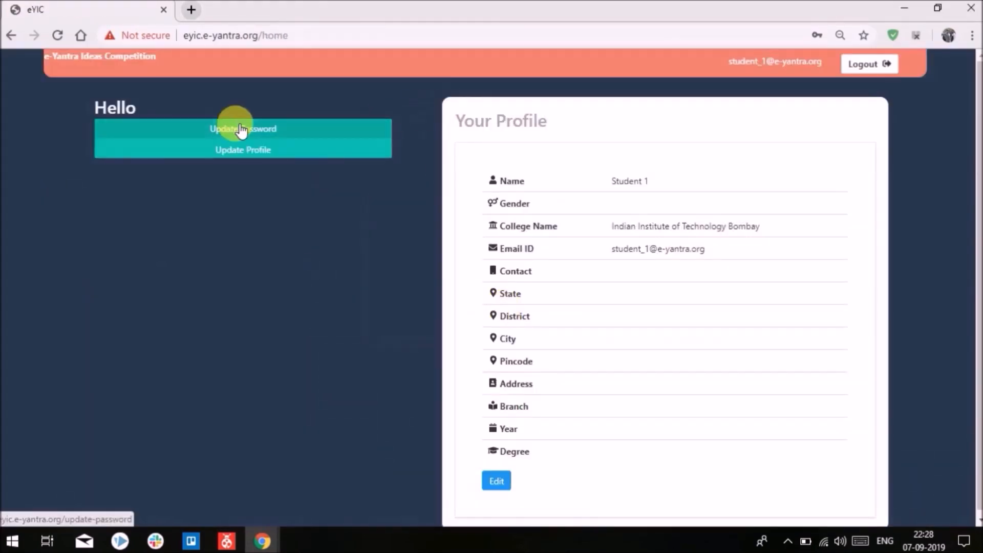
click(243, 129)
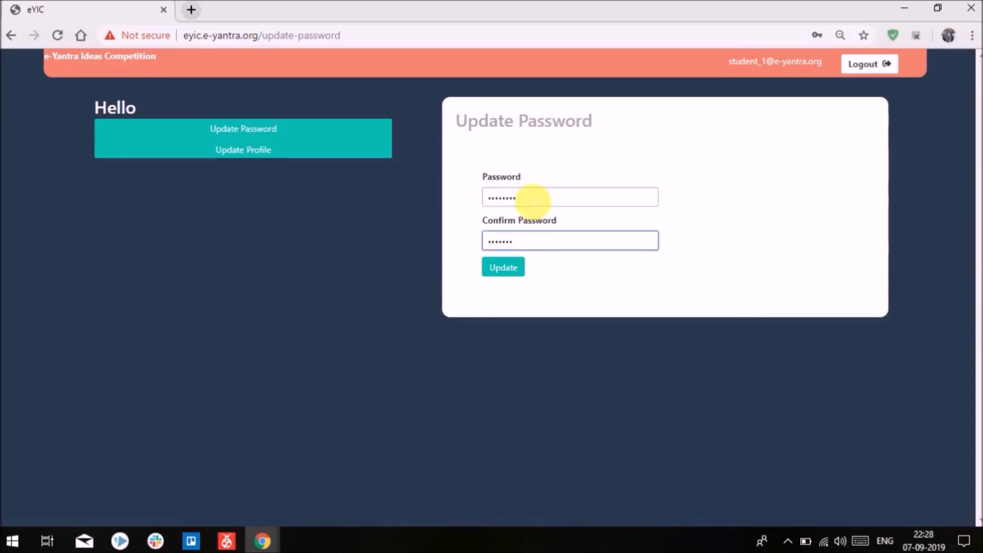
click(243, 149)
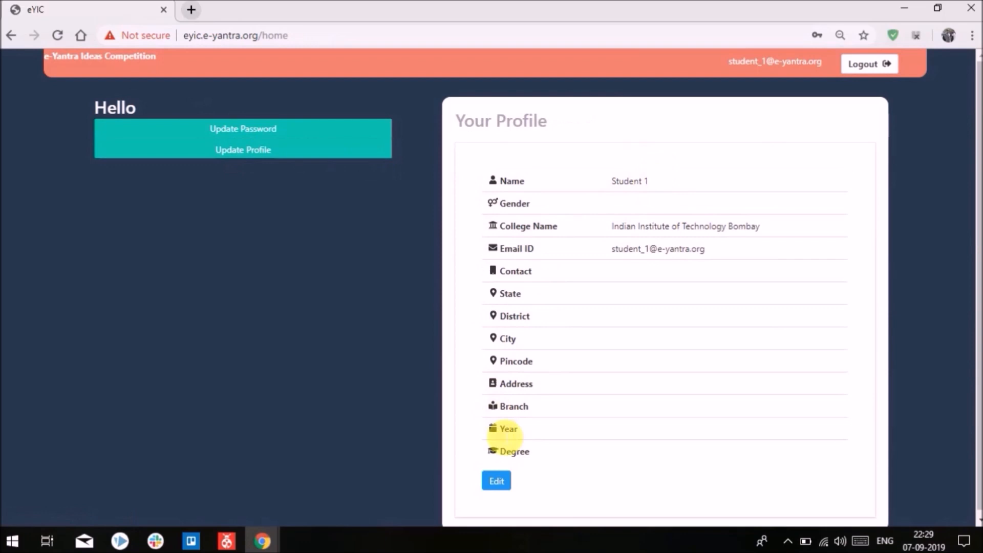
click(868, 64)
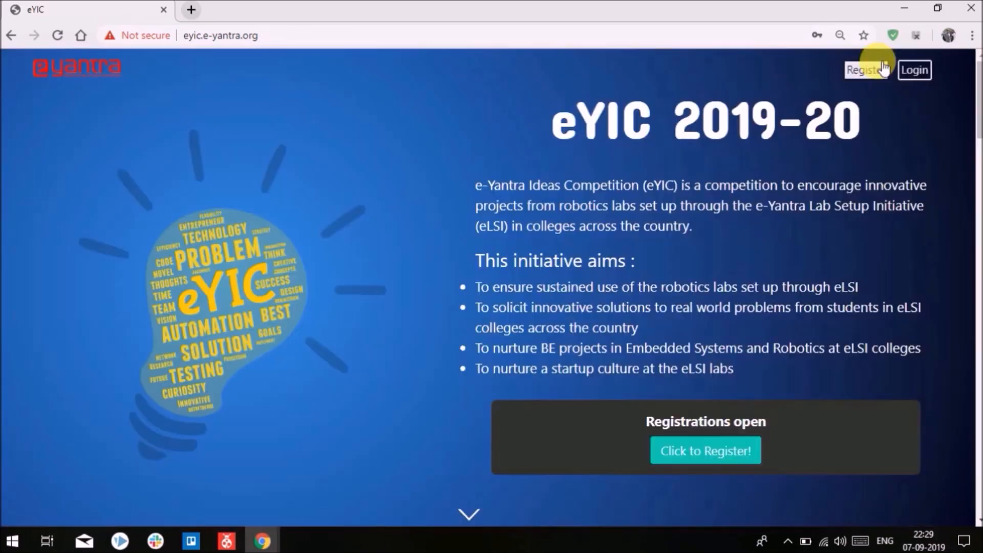
Scroll to the SDG theme section and open the 13 Climate Action tile's UNDP page
scroll(down, 3)
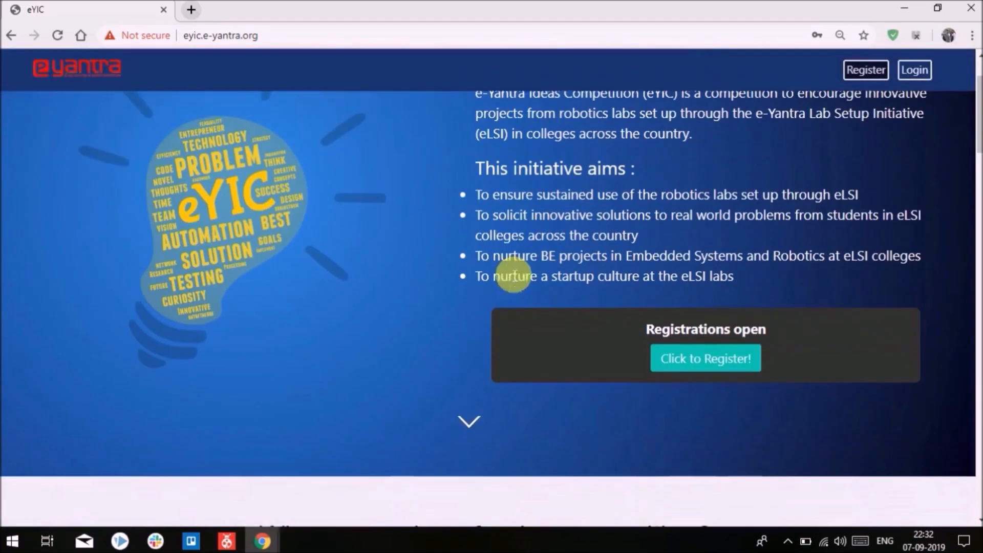
scroll(down, 3)
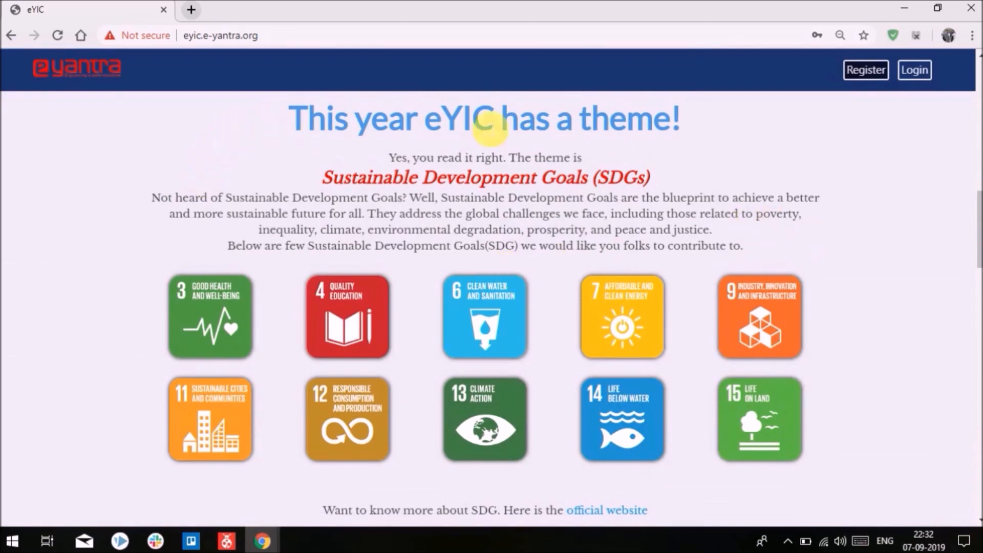
mouse_move(347, 316)
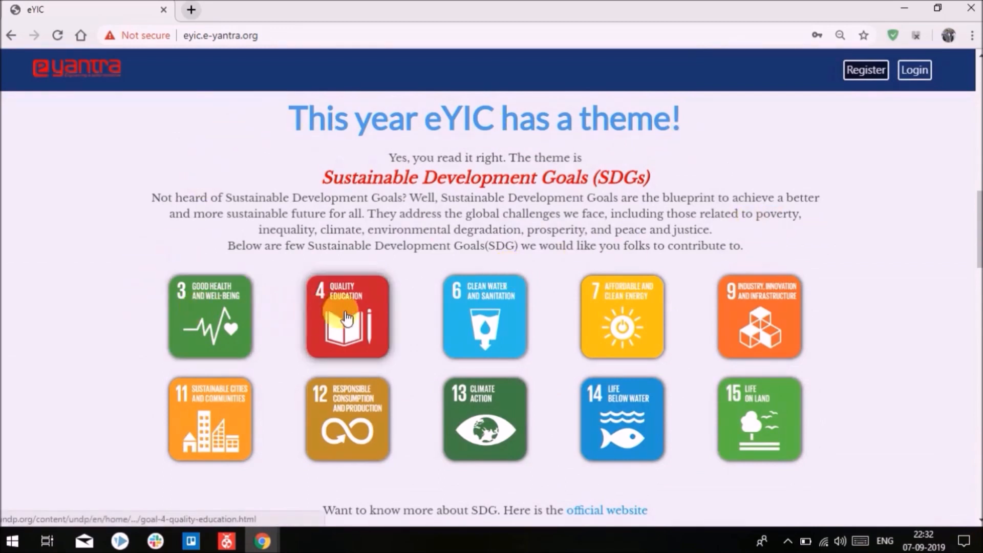
mouse_move(621, 418)
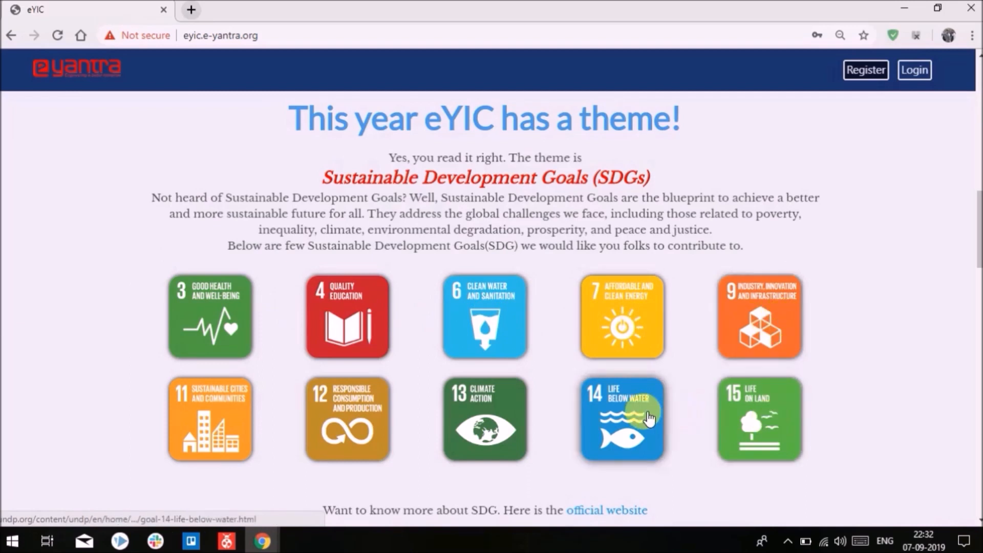
mouse_move(132, 405)
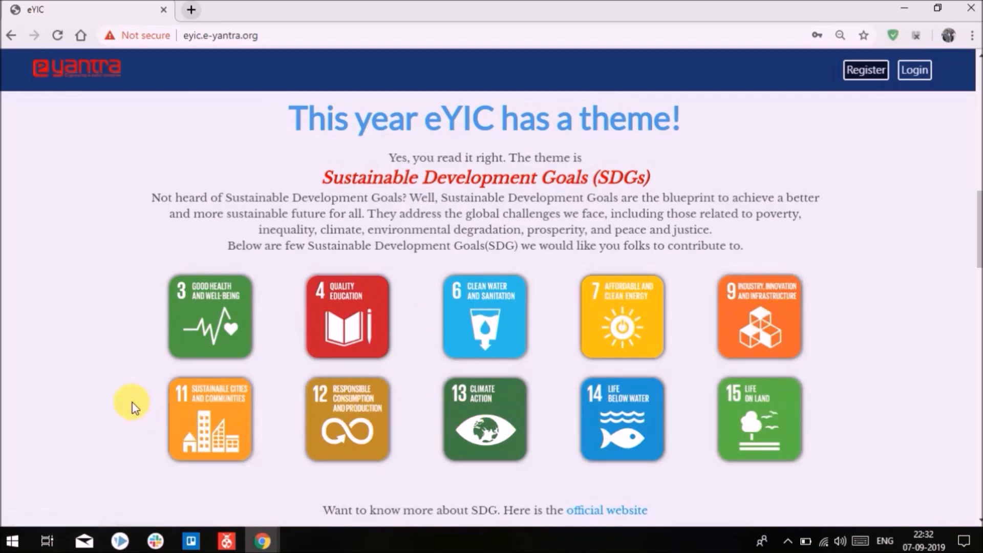
click(485, 418)
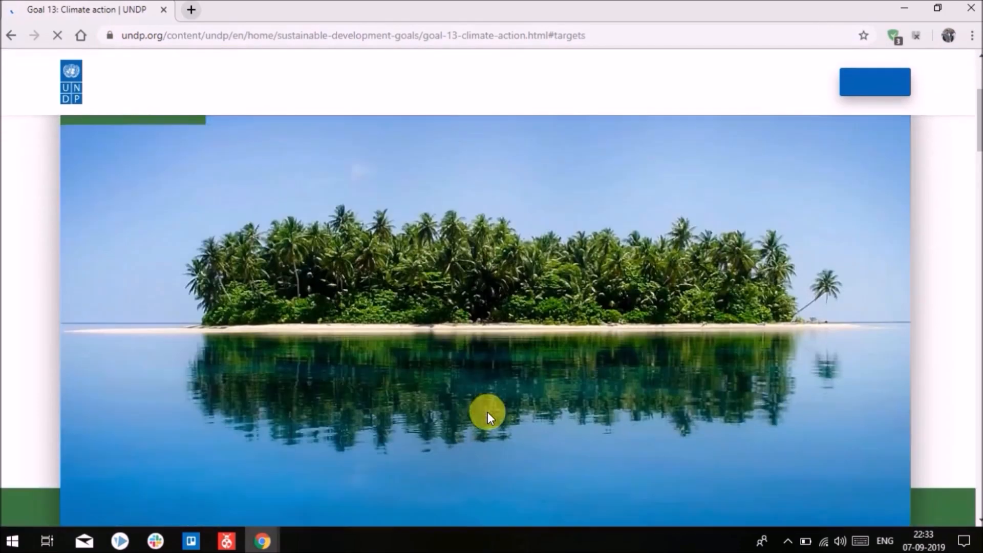
scroll(down, 3)
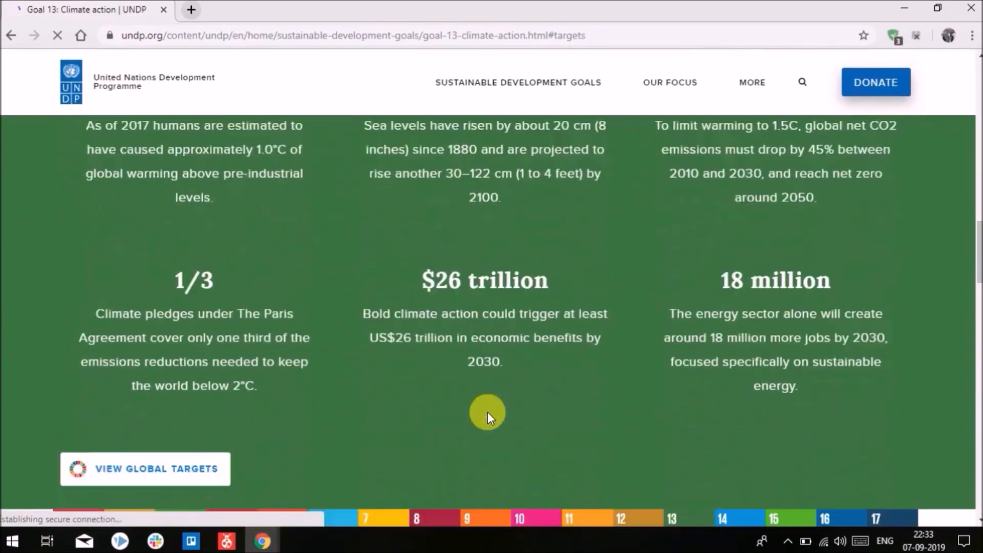